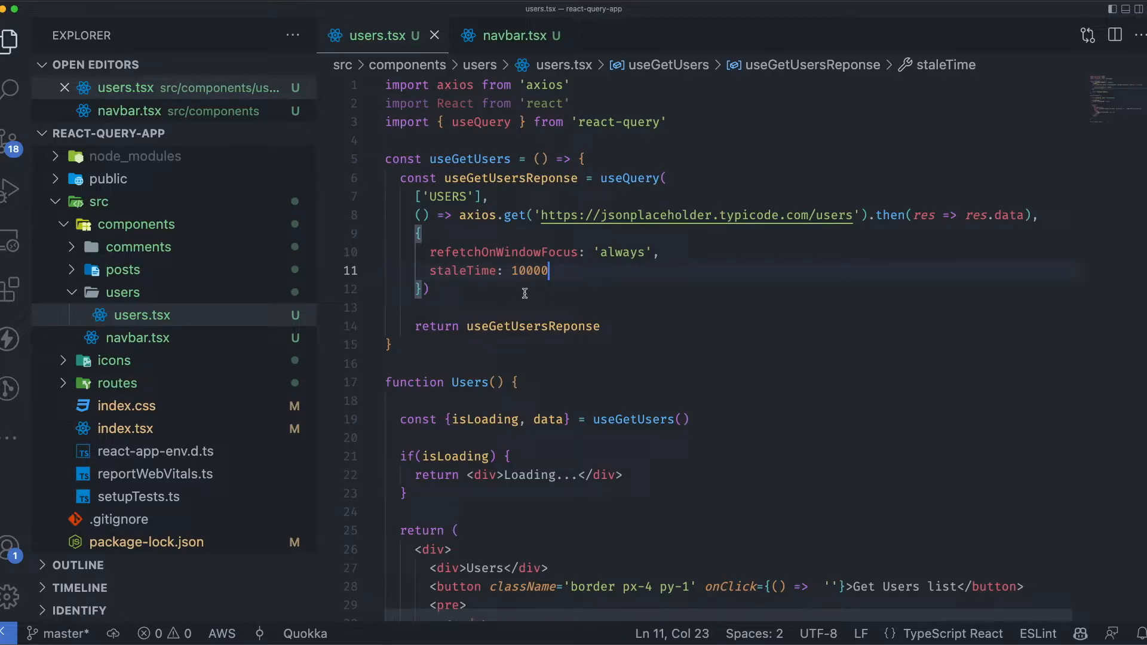
{"action": "mouse_move", "coordinate": [461, 287]}
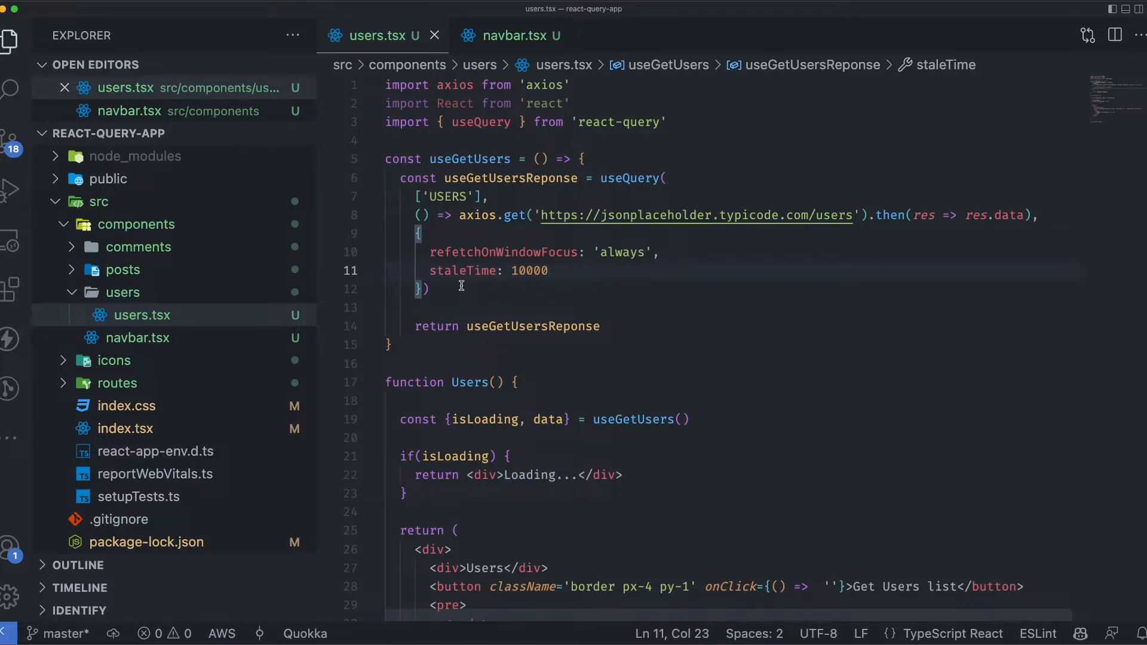
Swap the refetchOnWindowFocus and staleTime options for refetchInterval: 2000, retyping the value's last digit.
{"action": "left_click_drag", "start_coordinate": [430, 251], "coordinate": [547, 270]}
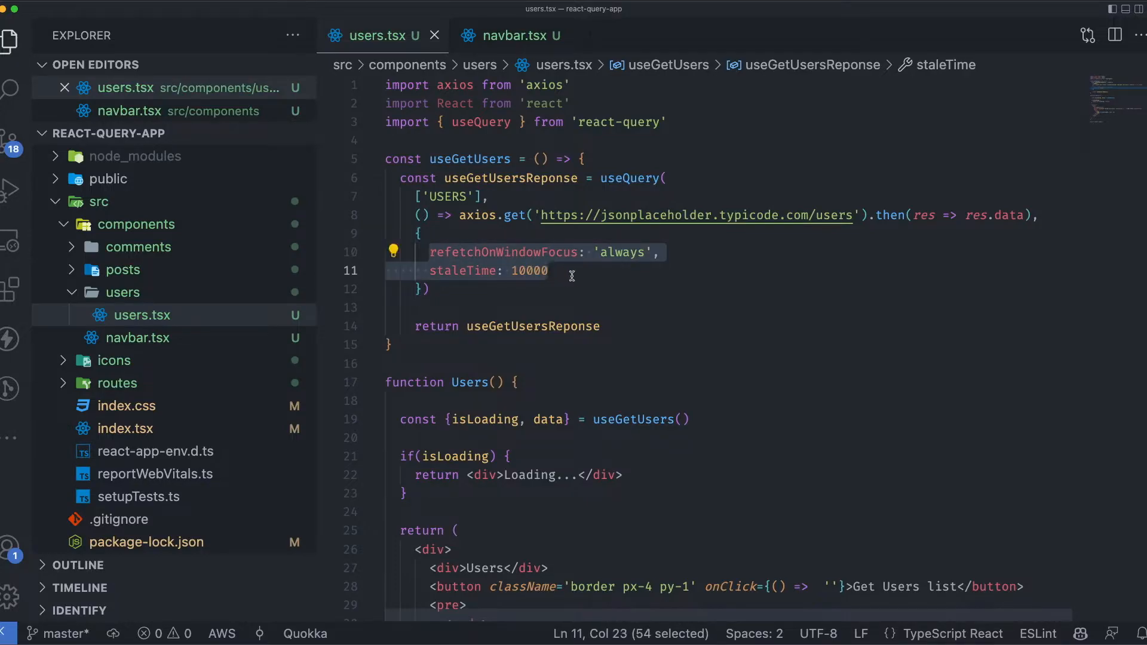
{"action": "type", "text": "refetchOnWindowFocus: false,"}
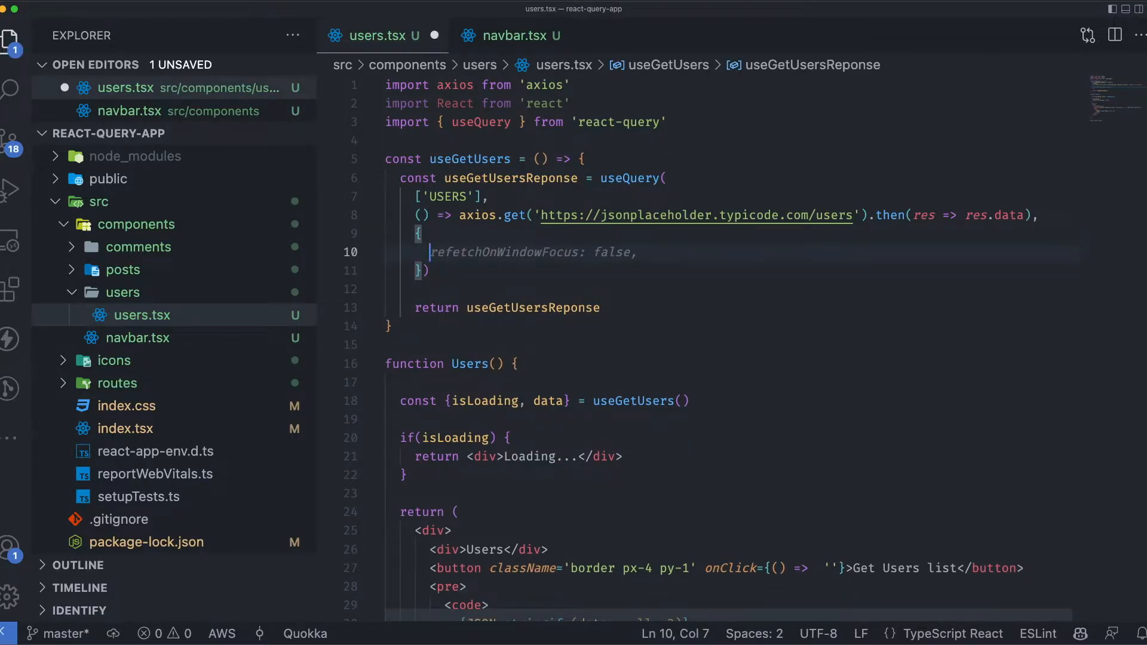
{"action": "type", "text": "refetchInterval:"}
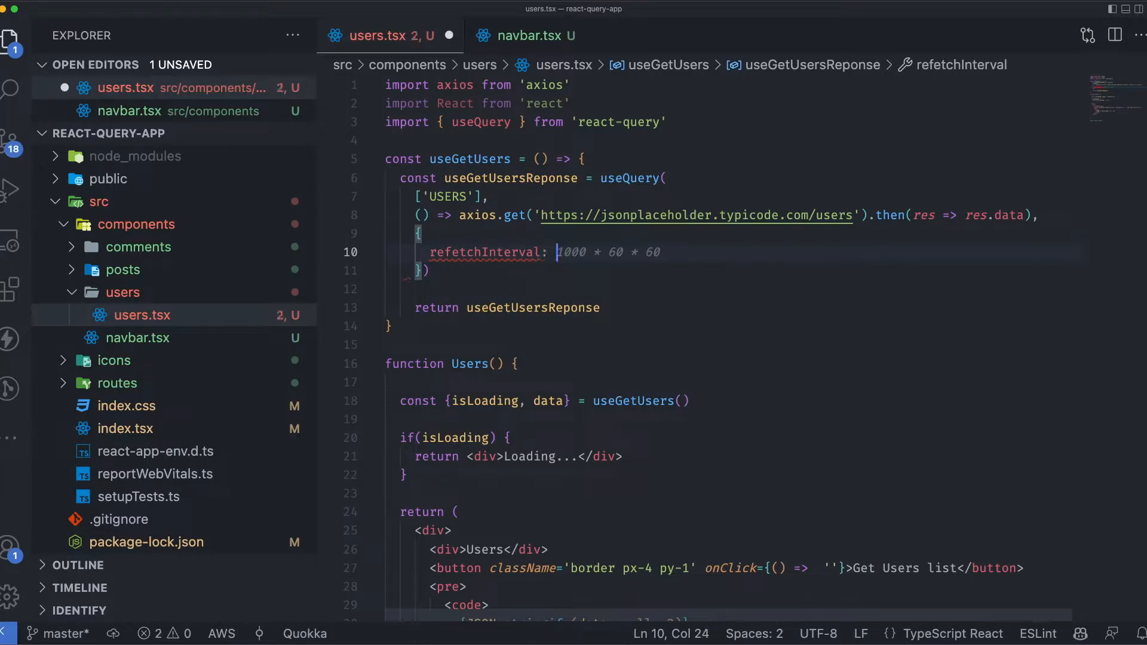
{"action": "type", "text": "2000"}
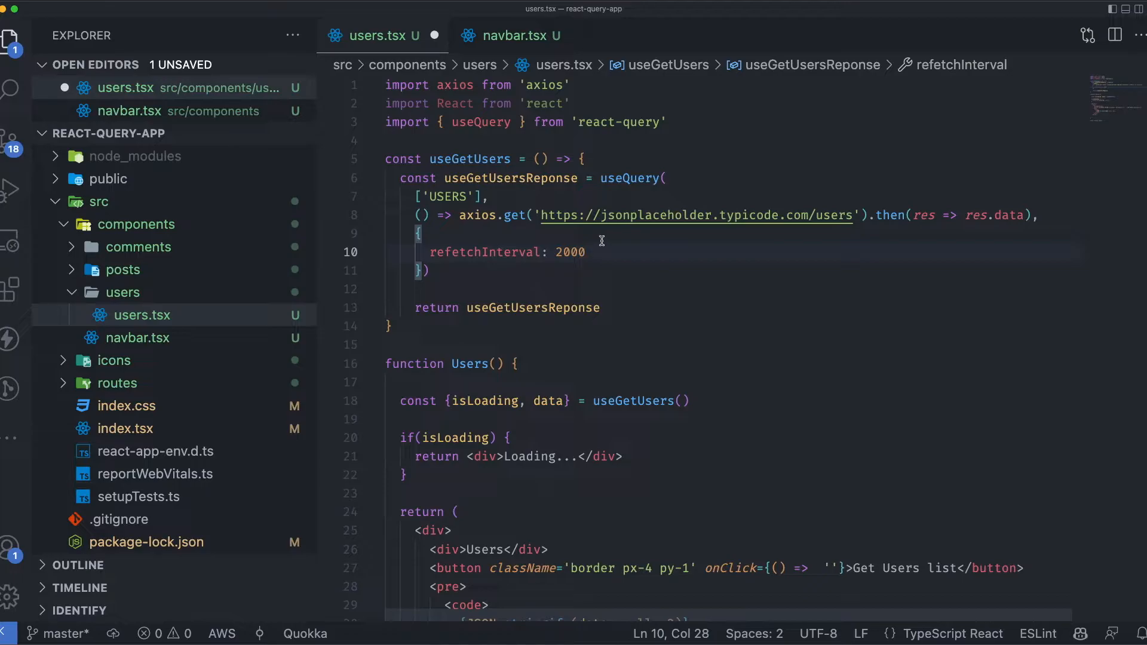
{"action": "mouse_move", "coordinate": [676, 256]}
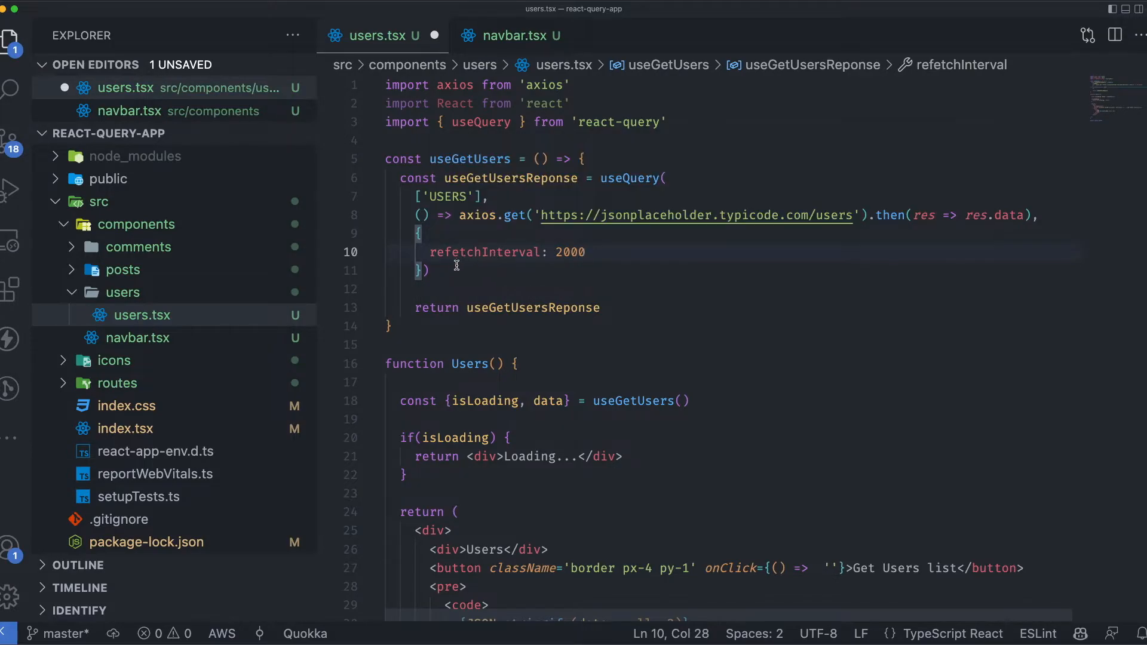
{"action": "mouse_move", "coordinate": [544, 267]}
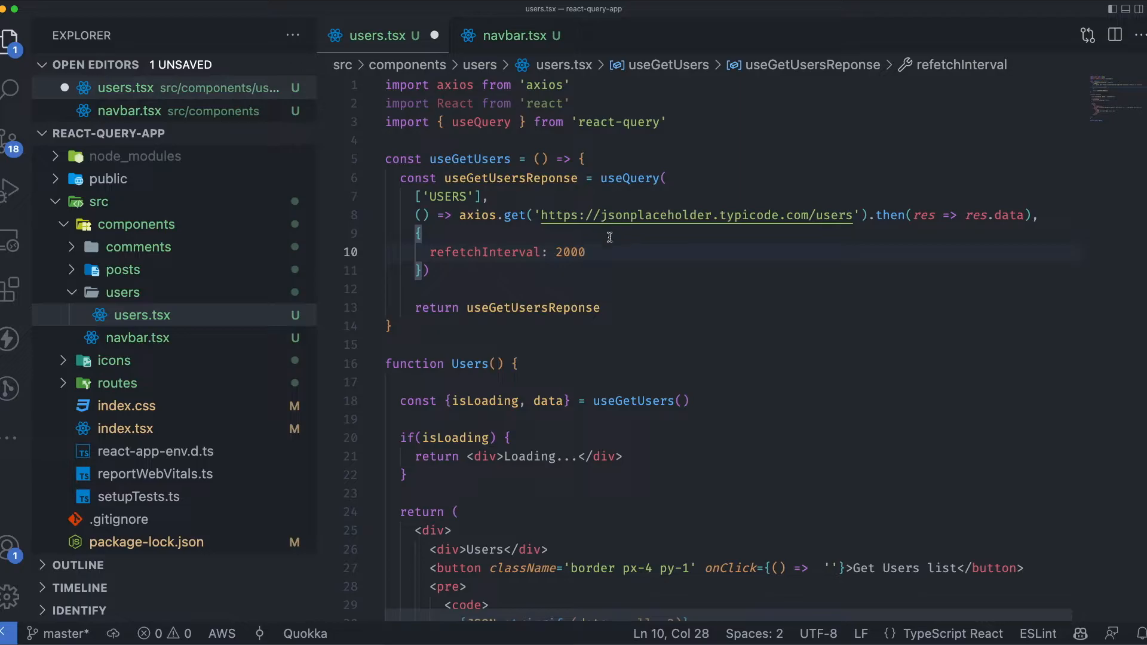
{"action": "double_click", "coordinate": [570, 252]}
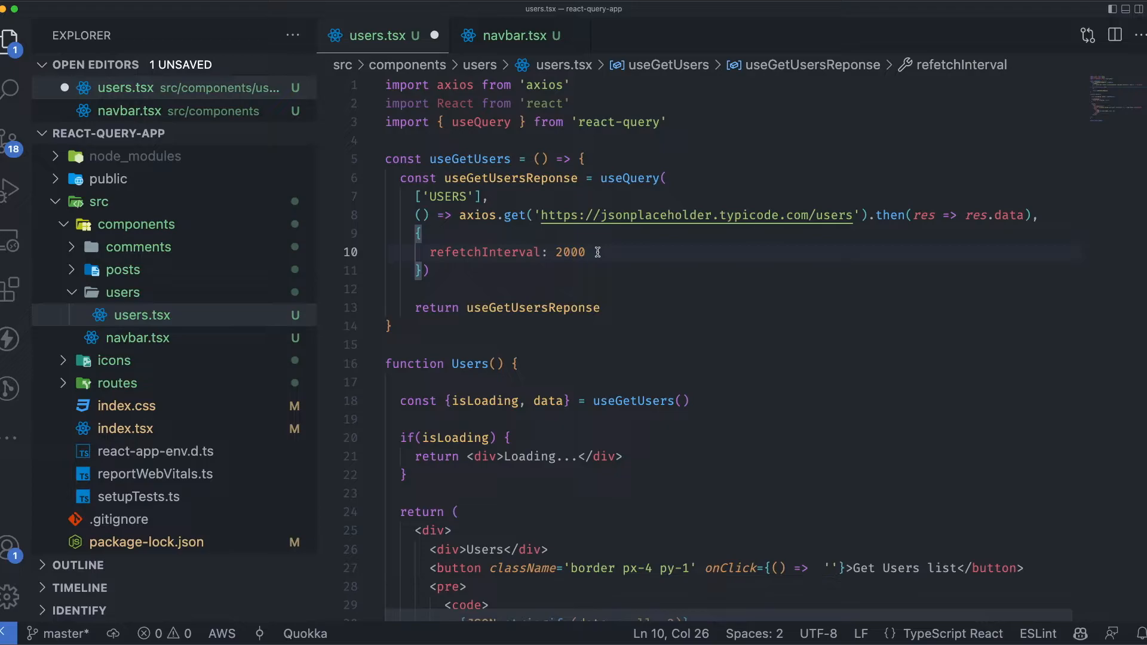
{"action": "key", "text": "Backspace"}
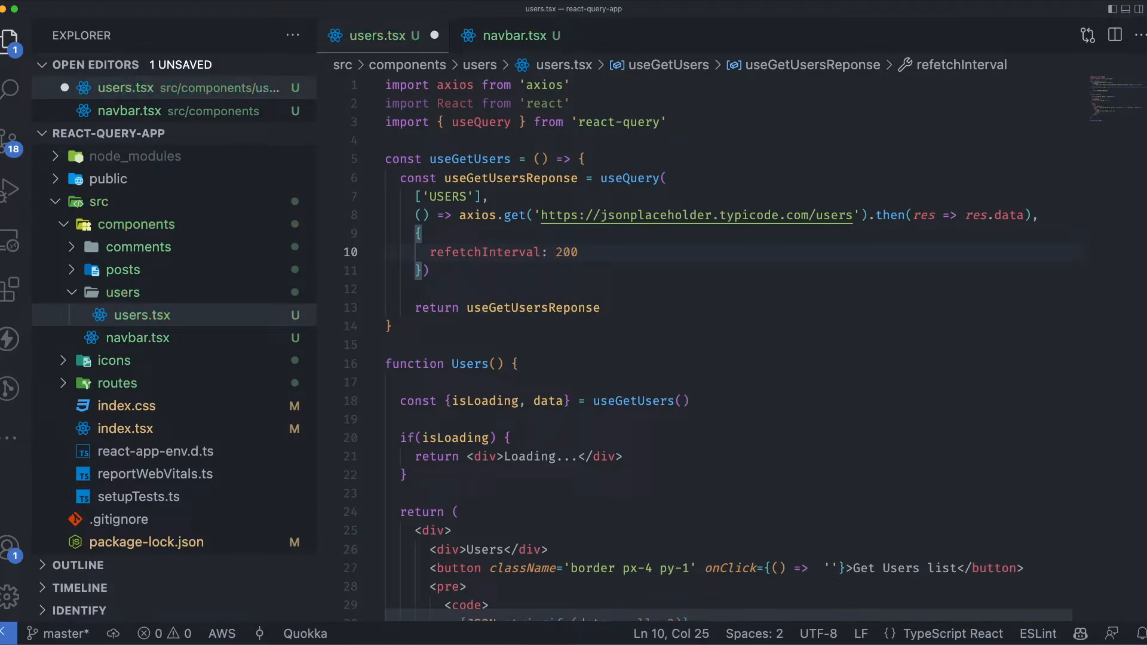
{"action": "type", "text": "0"}
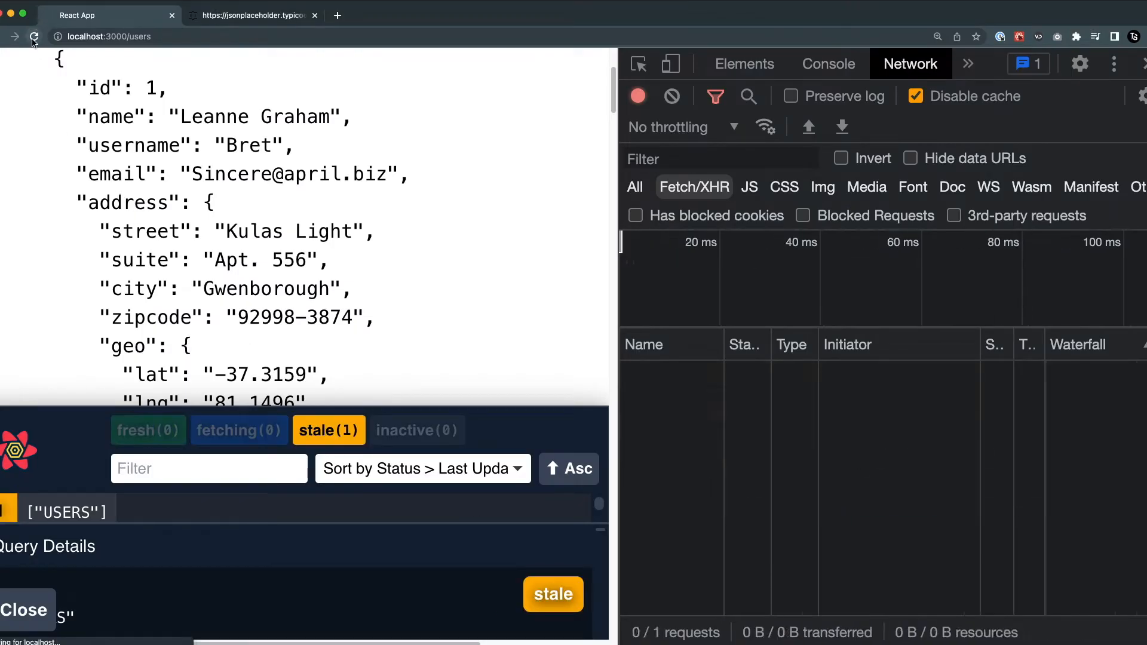
Reload localhost:3000/users in Chrome to watch the polling requests in the Network log.
{"action": "left_click", "coordinate": [34, 37]}
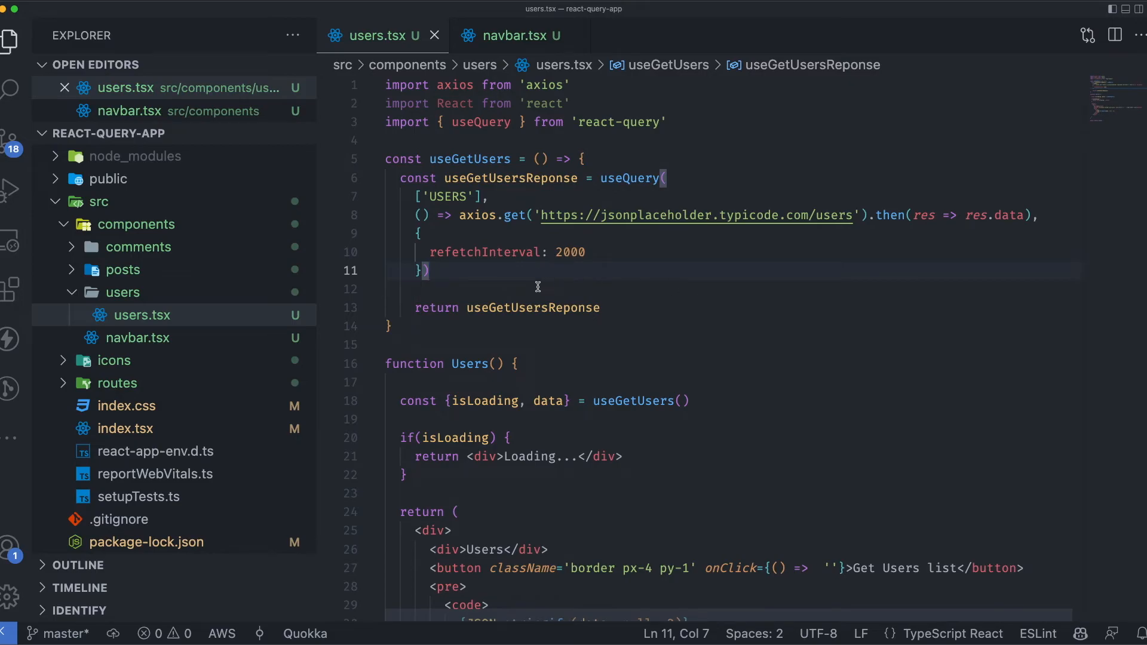
{"action": "mouse_move", "coordinate": [566, 273]}
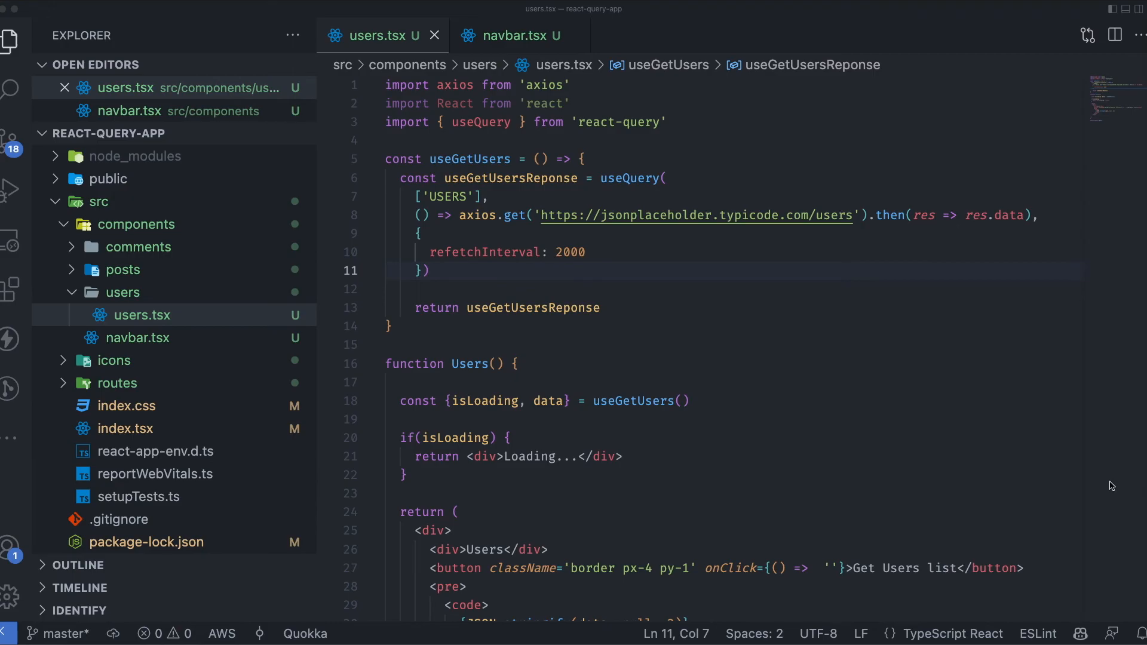
{"action": "mouse_move", "coordinate": [1081, 475]}
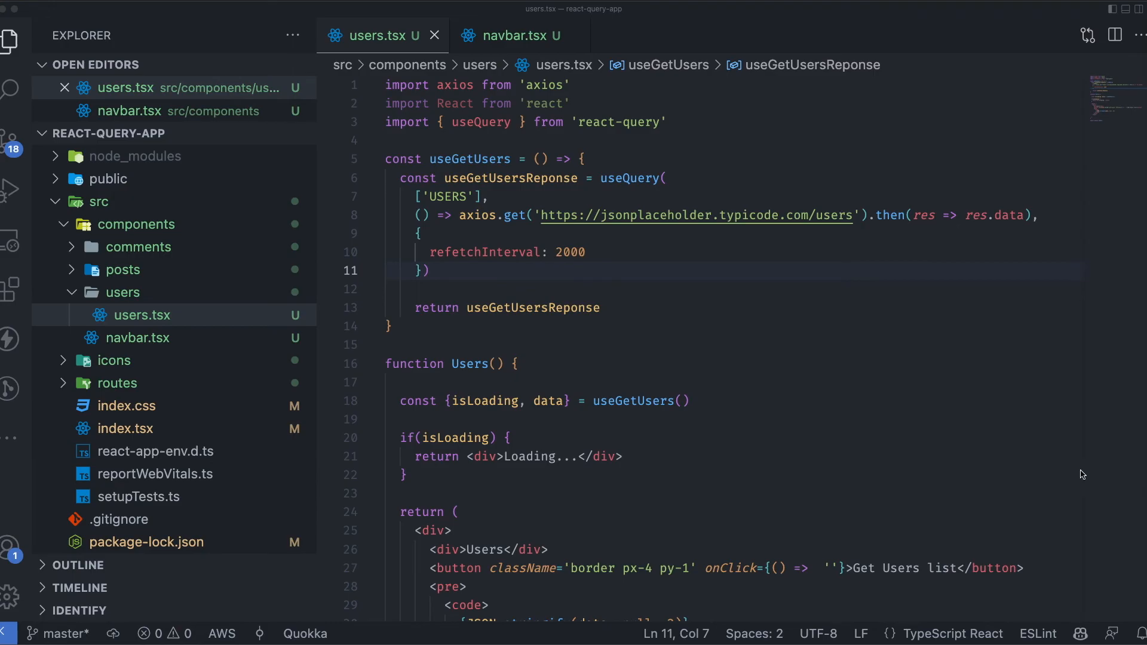